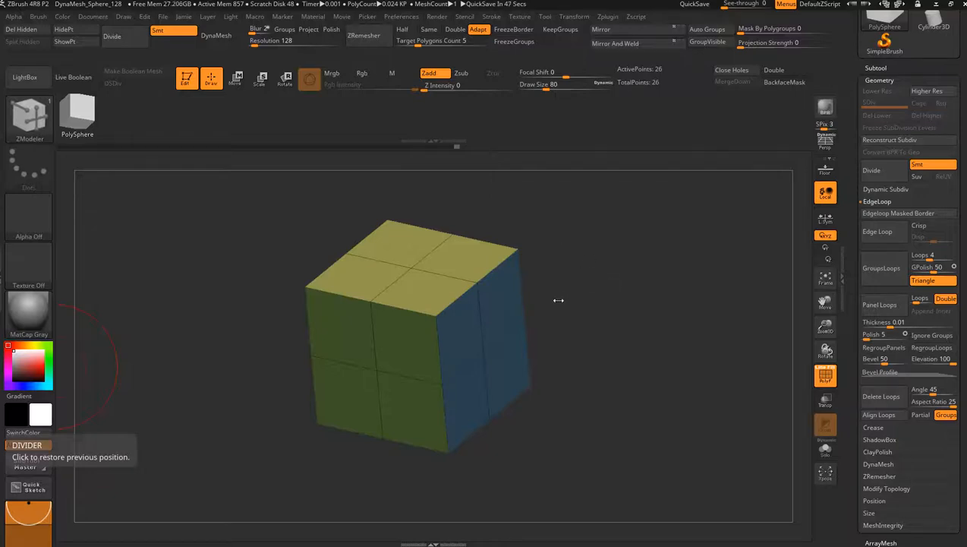
{"action": "mouse_move", "coordinate": [600, 244]}
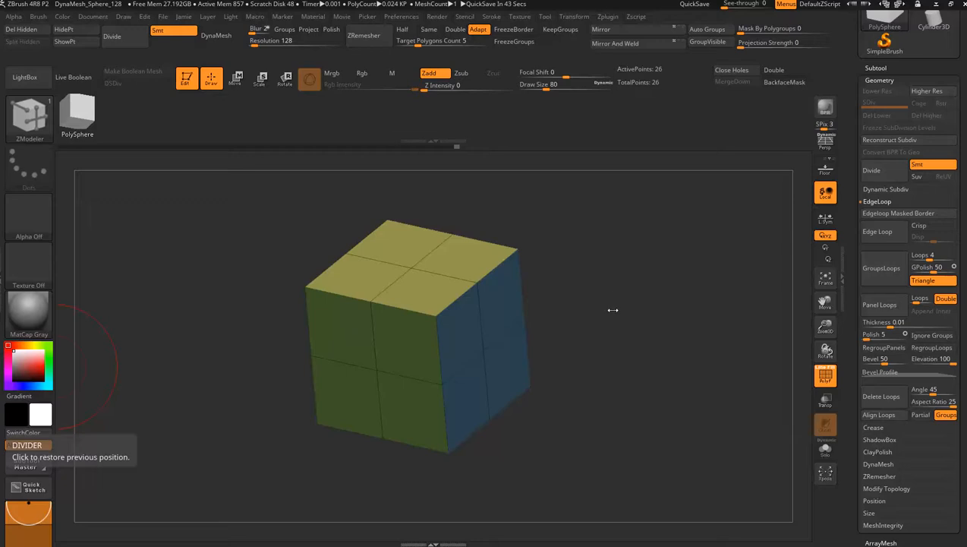
{"action": "mouse_move", "coordinate": [592, 304]}
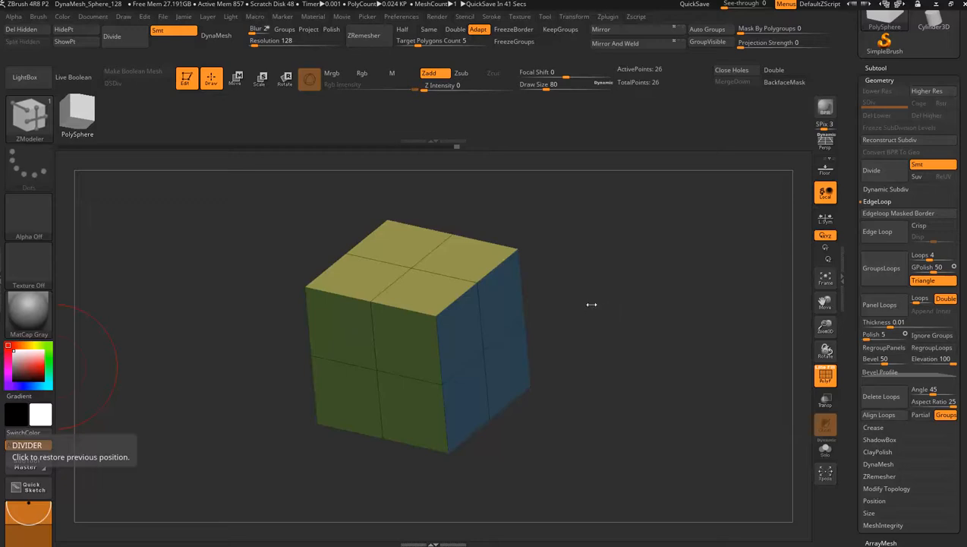
Inspect the cube from several angles and choose QMesh on a single poly as the ZModeler polygon action
{"action": "left_click_drag", "start_coordinate": [591, 304], "coordinate": [614, 304]}
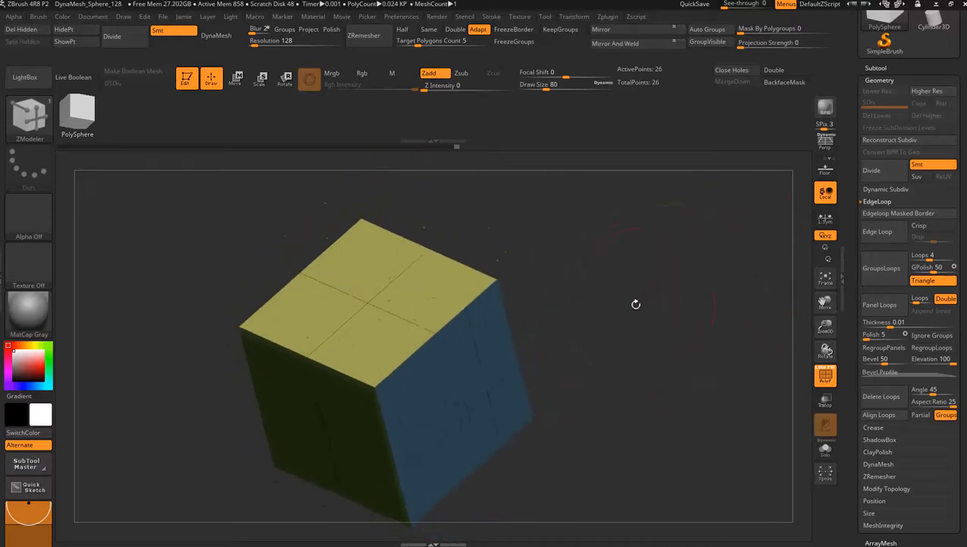
{"action": "left_click_drag", "start_coordinate": [636, 304], "coordinate": [619, 265]}
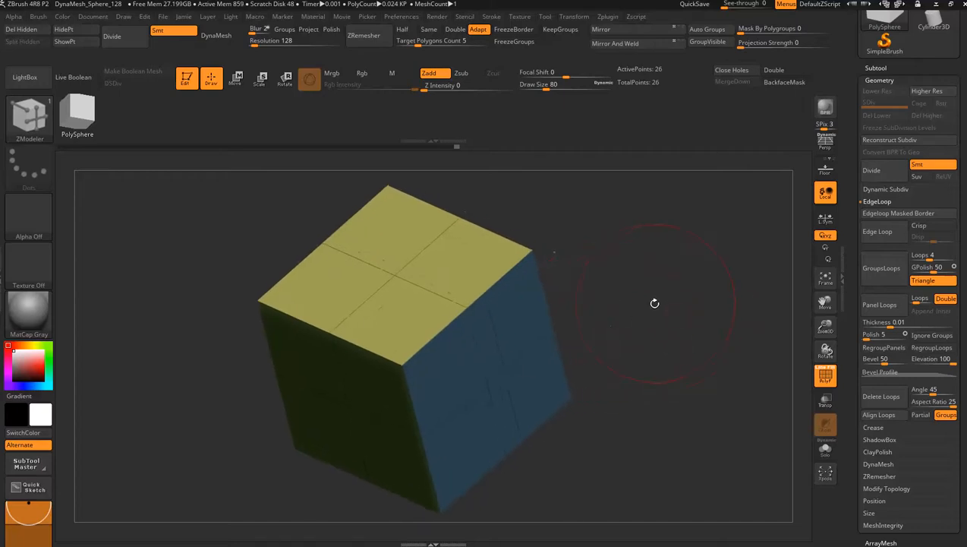
{"action": "mouse_move", "coordinate": [698, 297]}
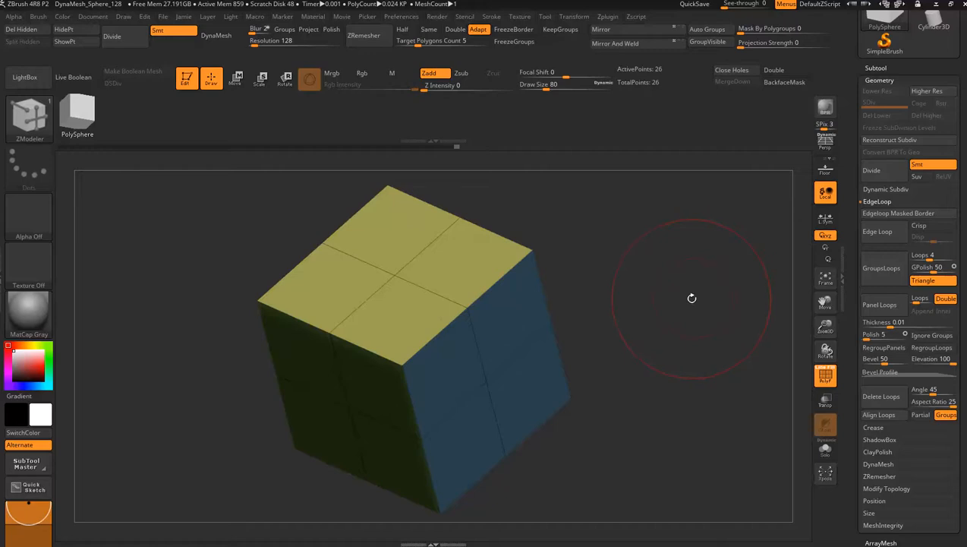
{"action": "mouse_move", "coordinate": [675, 295]}
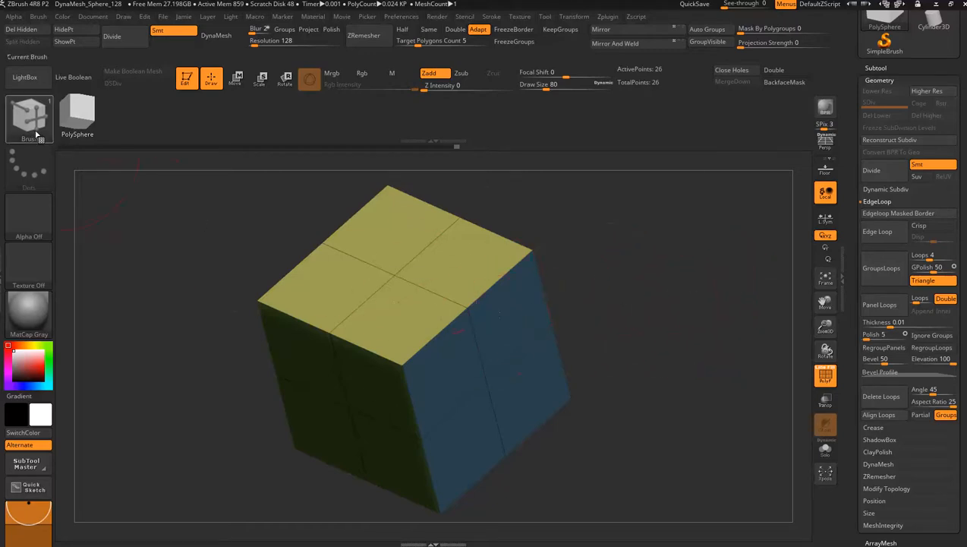
{"action": "left_click", "coordinate": [29, 118]}
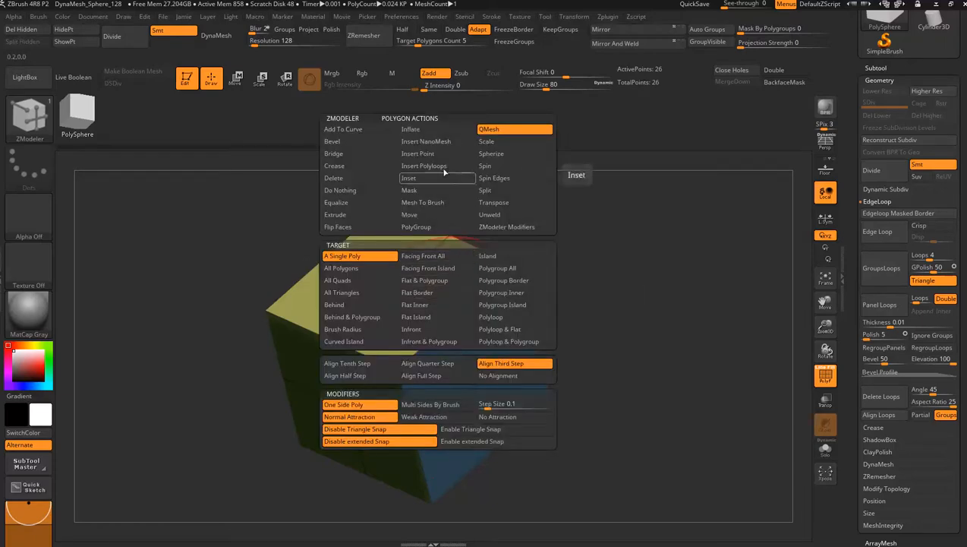
{"action": "mouse_move", "coordinate": [416, 120]}
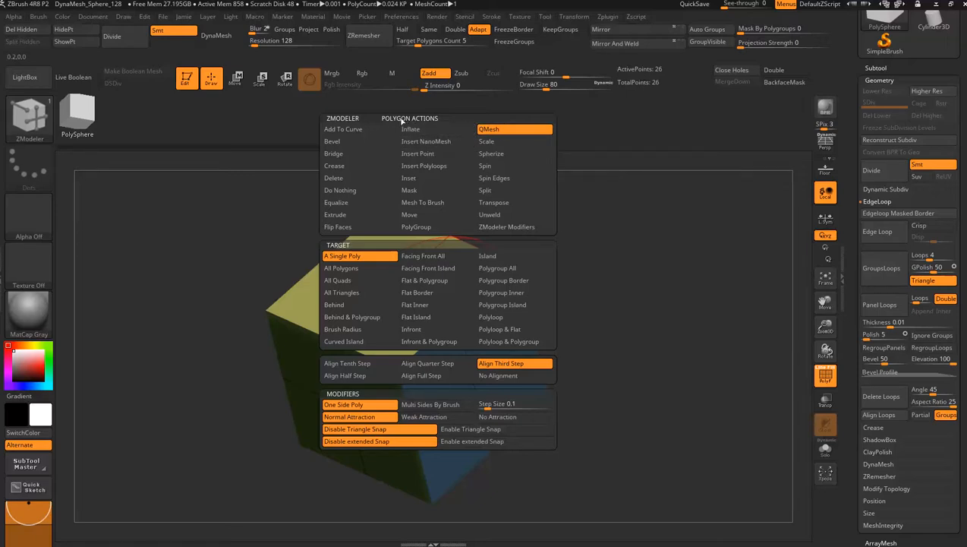
{"action": "mouse_move", "coordinate": [510, 129]}
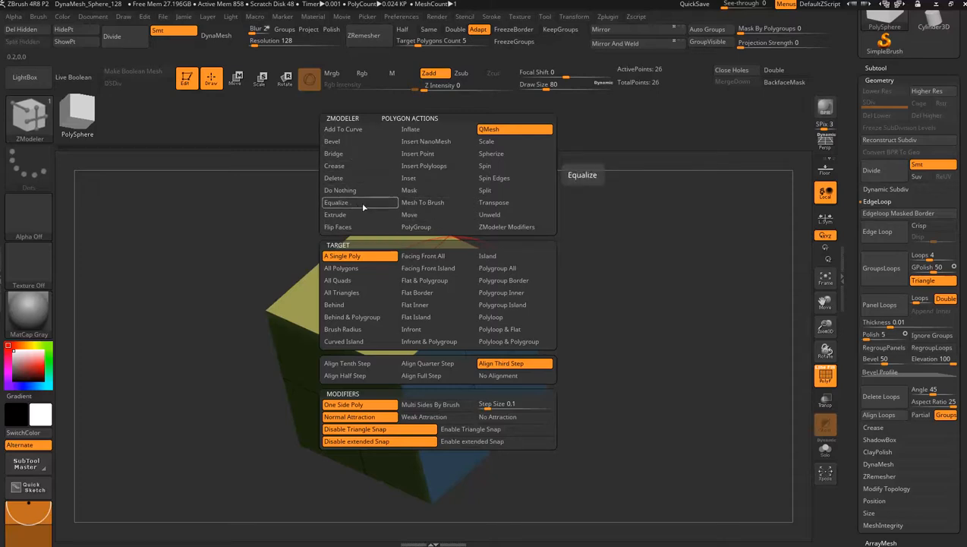
{"action": "mouse_move", "coordinate": [424, 165]}
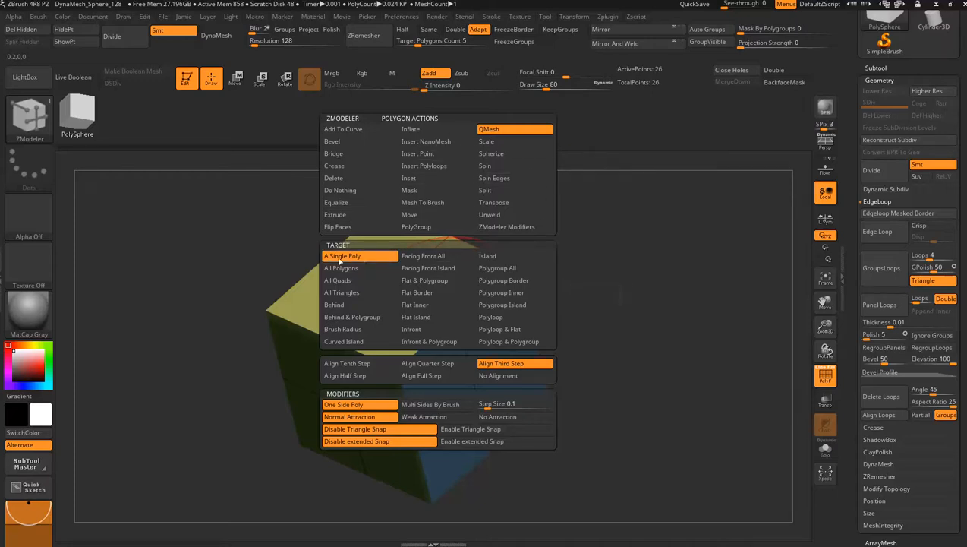
{"action": "mouse_move", "coordinate": [414, 304]}
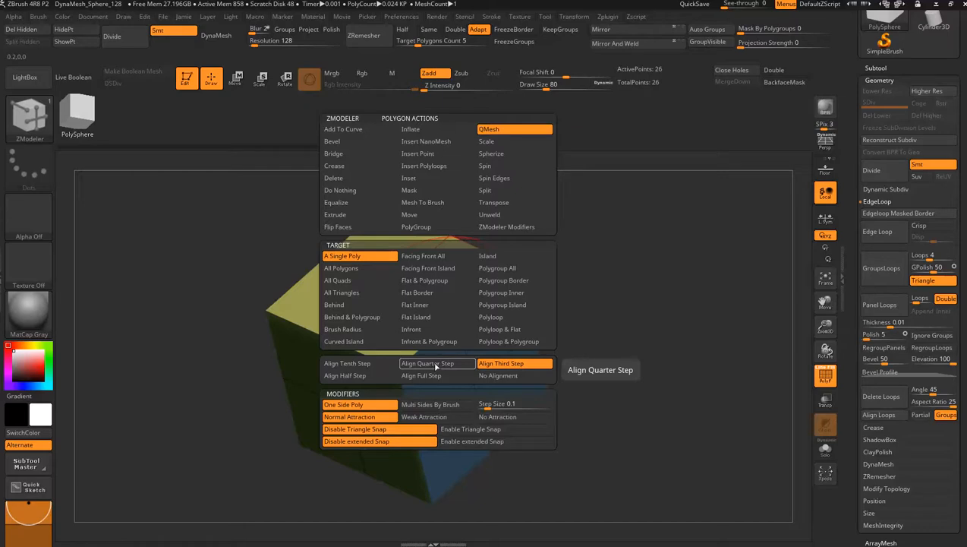
{"action": "mouse_move", "coordinate": [437, 368]}
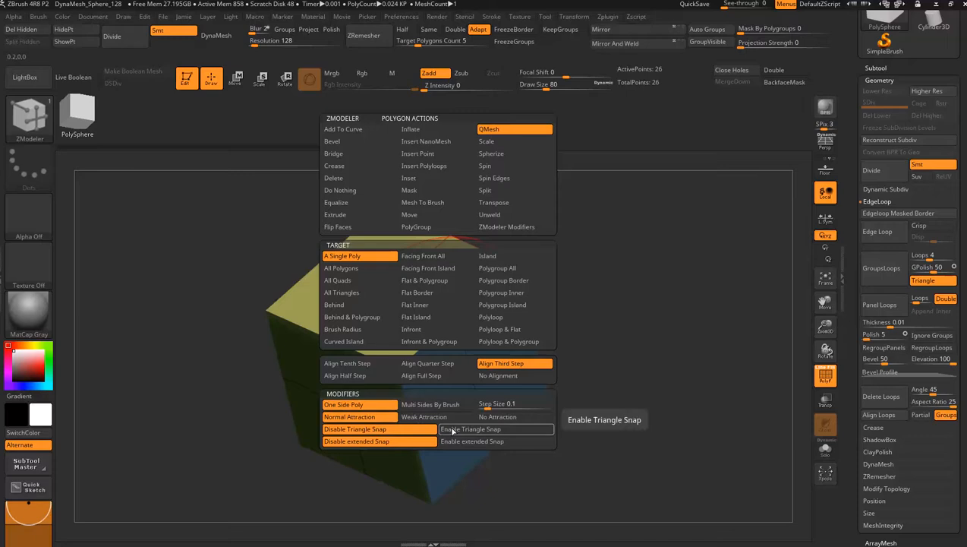
{"action": "left_click", "coordinate": [471, 429]}
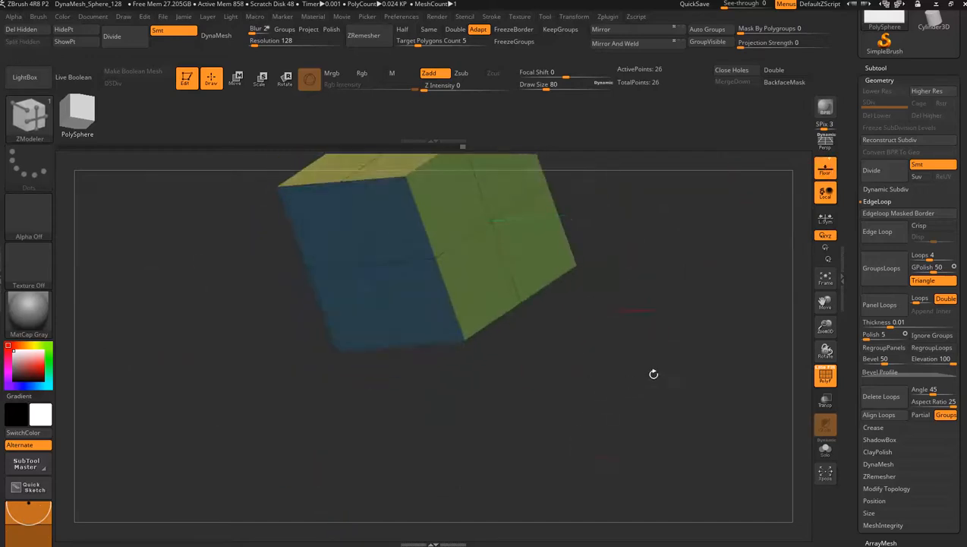
{"action": "left_click_drag", "start_coordinate": [653, 373], "coordinate": [608, 349]}
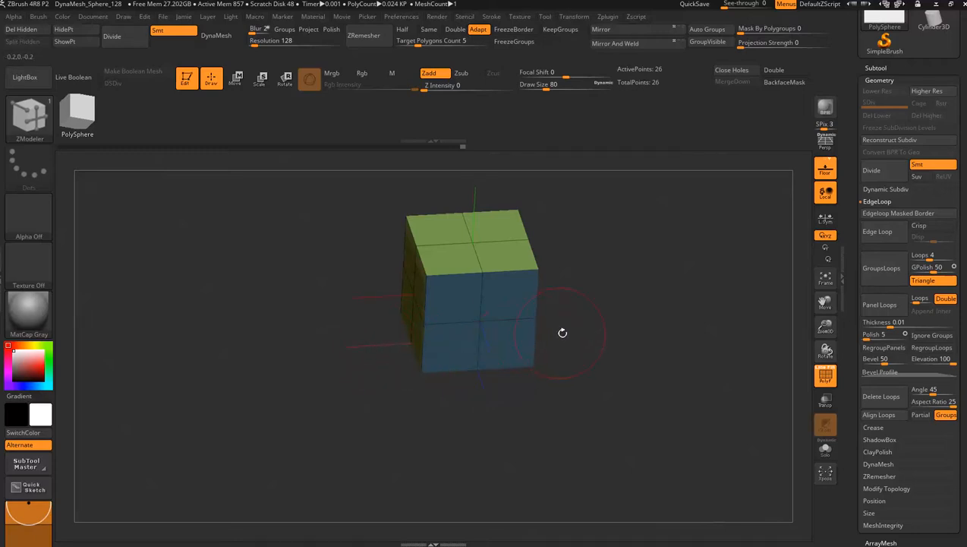
{"action": "left_click_drag", "start_coordinate": [563, 332], "coordinate": [584, 316]}
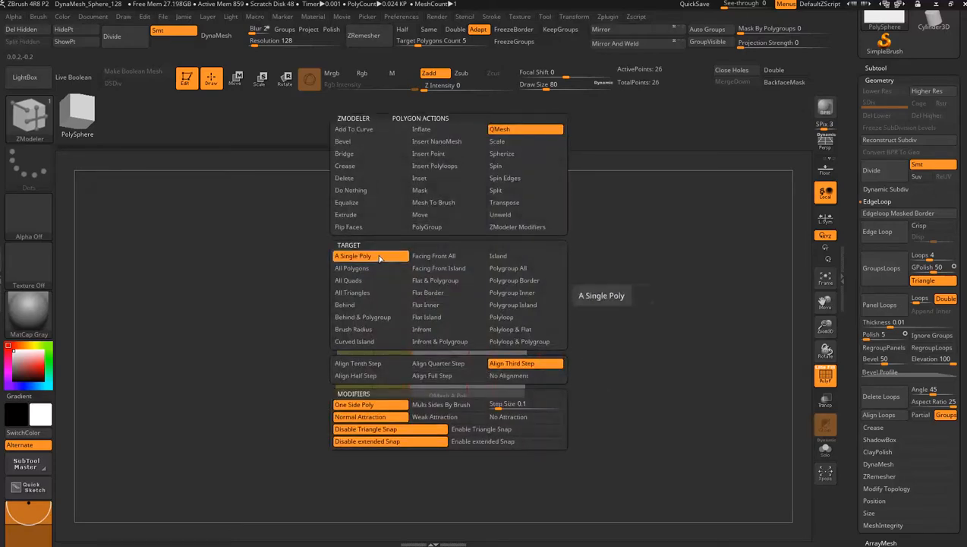
{"action": "mouse_move", "coordinate": [524, 129]}
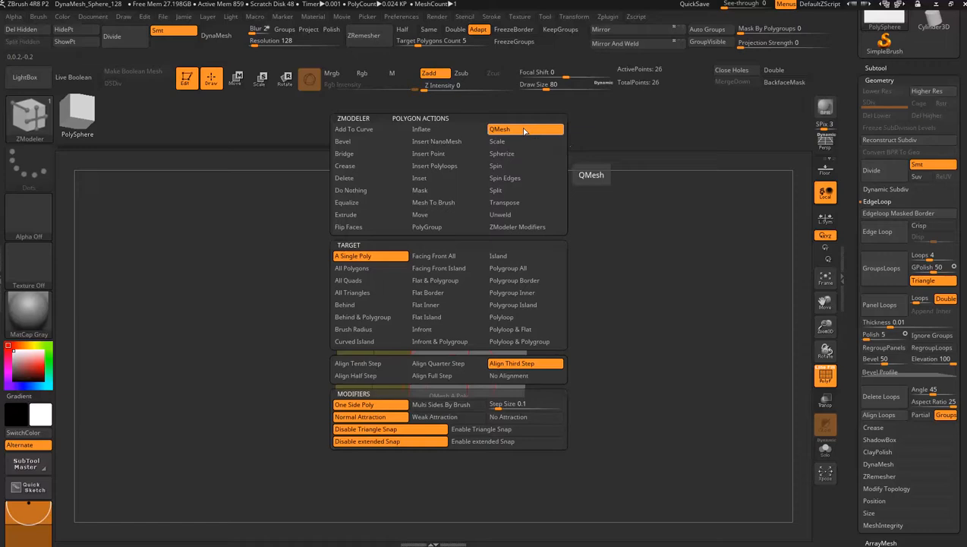
{"action": "left_click", "coordinate": [499, 129]}
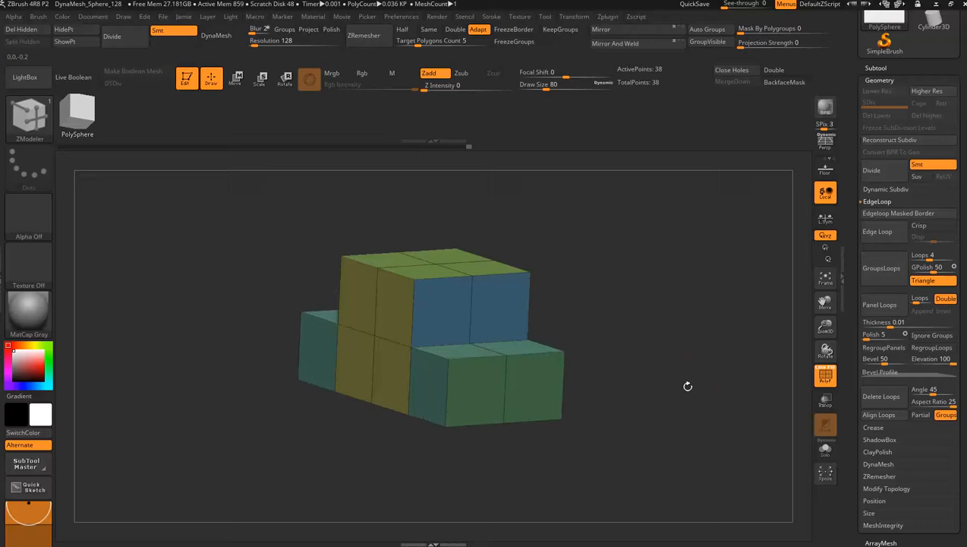
Delete the extra edge loop on the right-hand block with an Alt-click, checking the result from the front
{"action": "left_click_drag", "start_coordinate": [687, 386], "coordinate": [668, 434]}
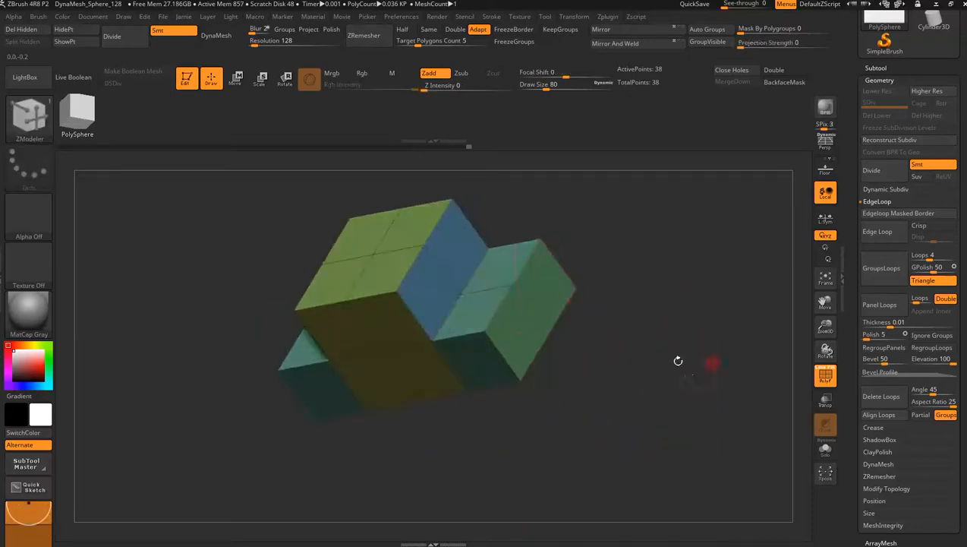
{"action": "left_click_drag", "start_coordinate": [678, 361], "coordinate": [702, 315]}
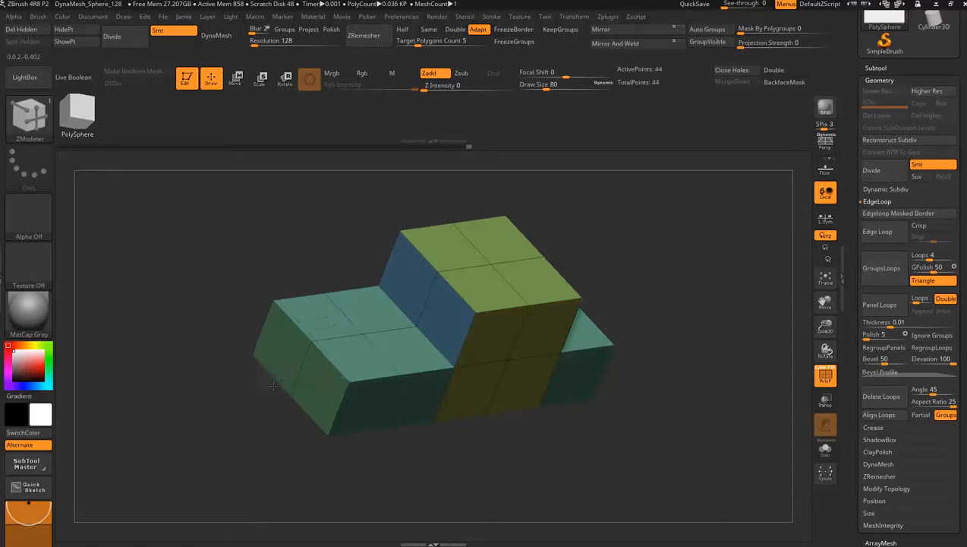
{"action": "left_click_drag", "start_coordinate": [274, 386], "coordinate": [649, 312]}
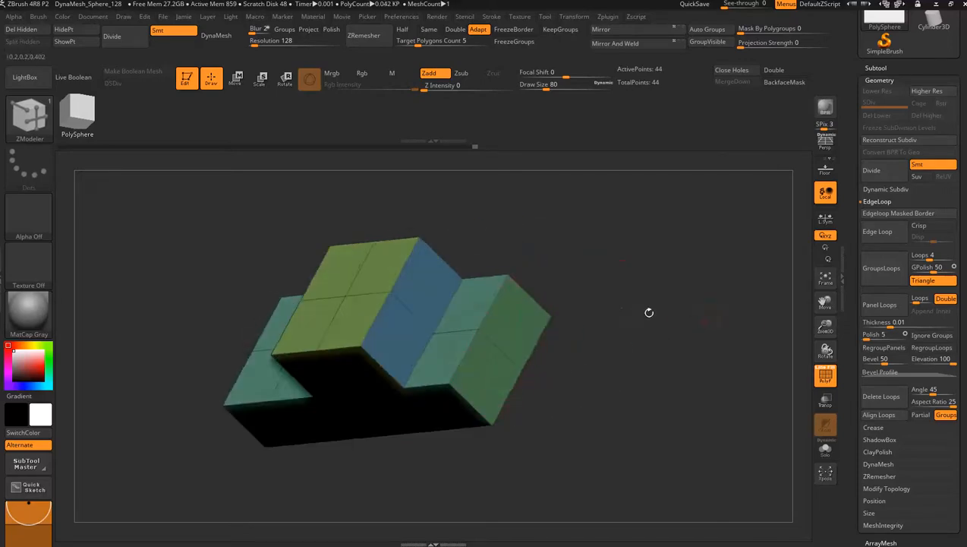
{"action": "left_click_drag", "start_coordinate": [649, 313], "coordinate": [721, 309]}
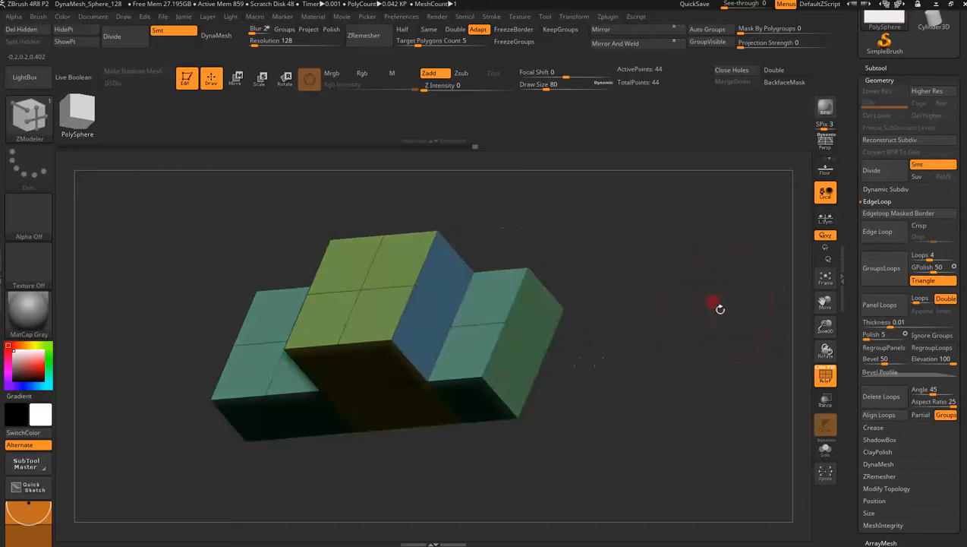
{"action": "left_click_drag", "start_coordinate": [719, 309], "coordinate": [555, 296]}
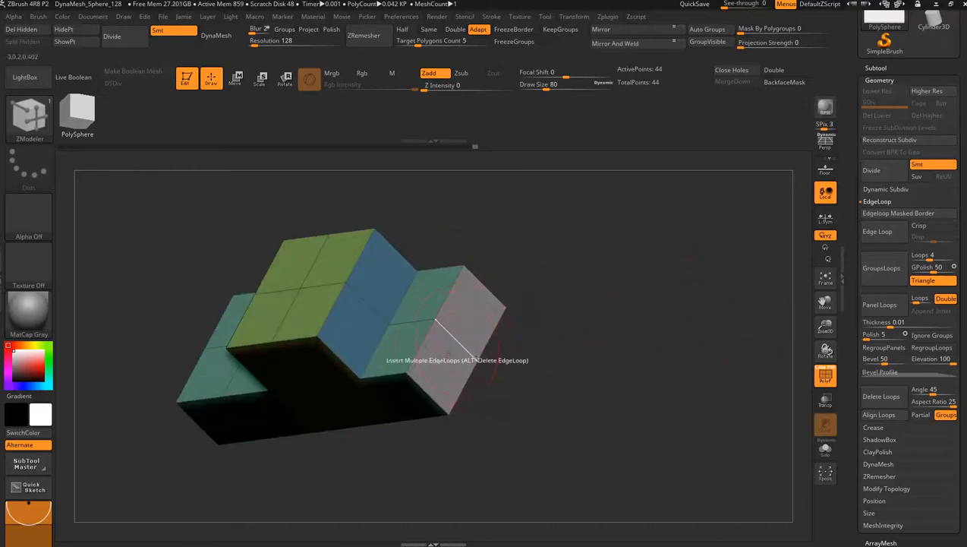
{"action": "left_click", "coordinate": [456, 342]}
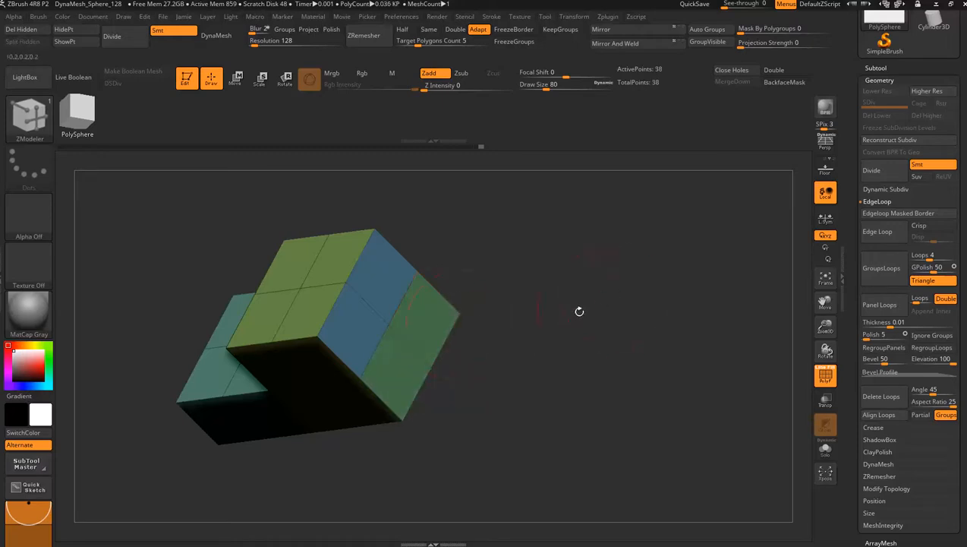
{"action": "left_click_drag", "start_coordinate": [579, 311], "coordinate": [662, 294]}
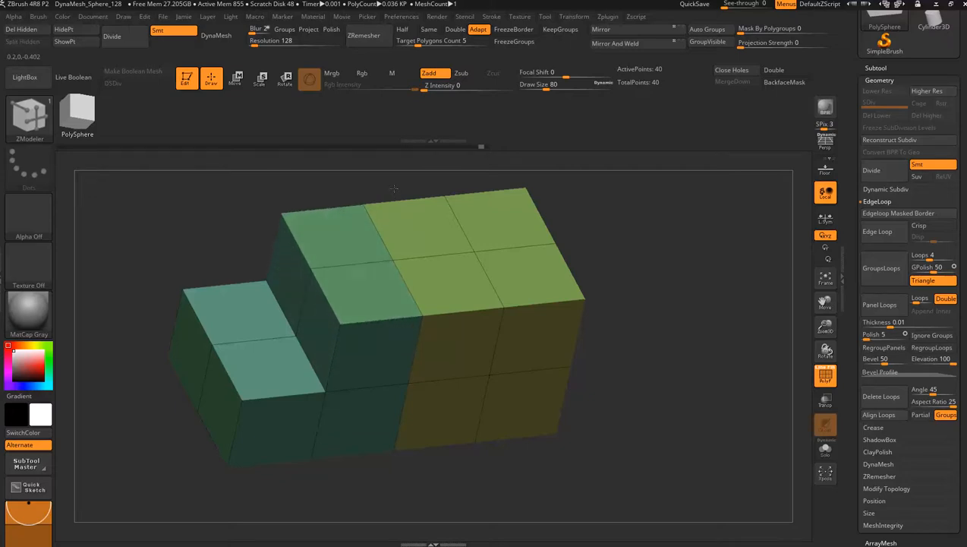
{"action": "mouse_move", "coordinate": [330, 372]}
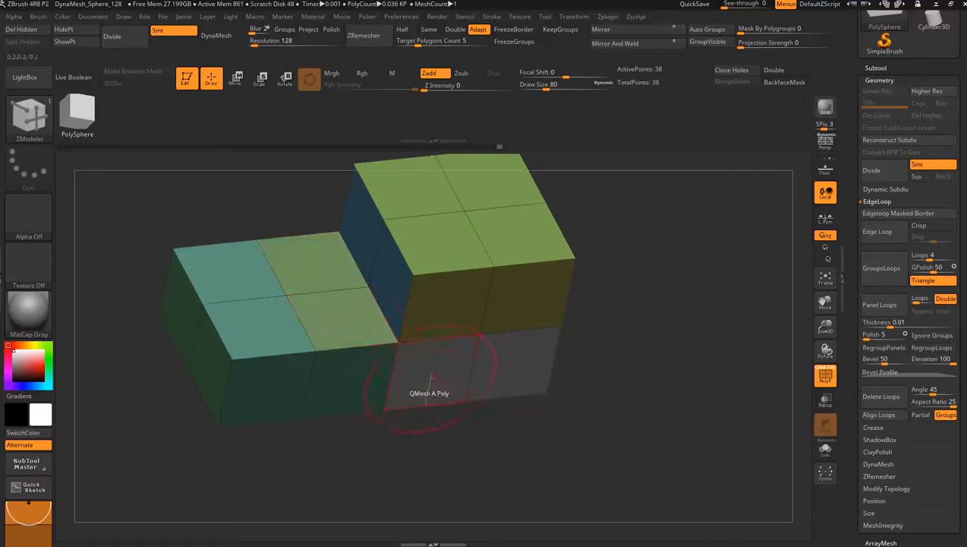
Extrude the lower front face outward into a new block with QMesh and inspect it
{"action": "left_click_drag", "start_coordinate": [429, 380], "coordinate": [325, 328]}
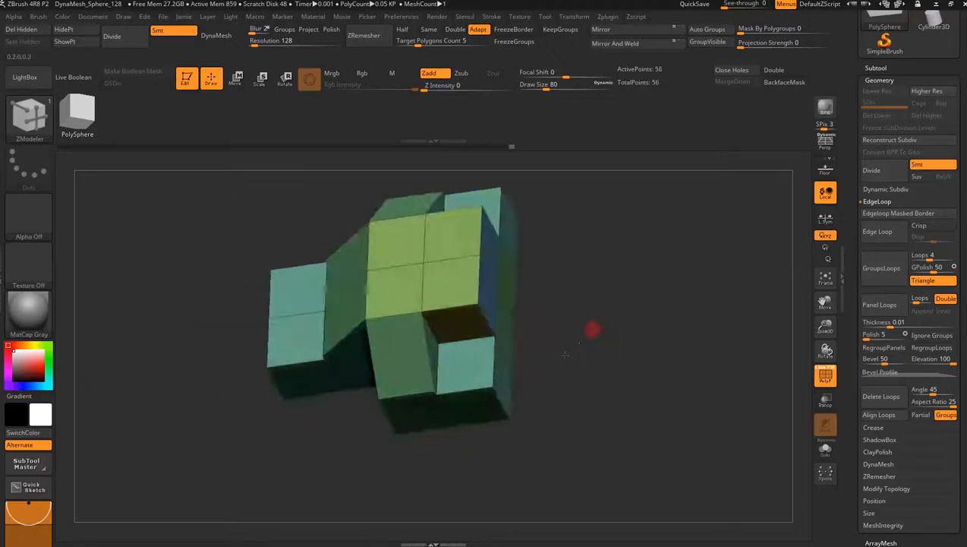
{"action": "left_click_drag", "start_coordinate": [592, 328], "coordinate": [456, 368]}
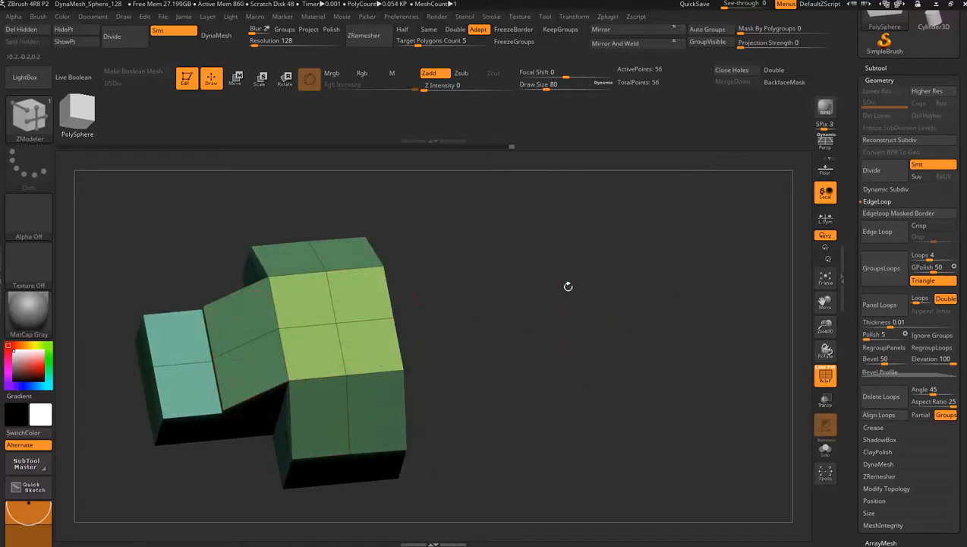
Orbit the branching mesh to view it from above before opening the Edge Actions menu
{"action": "left_click_drag", "start_coordinate": [568, 286], "coordinate": [635, 314]}
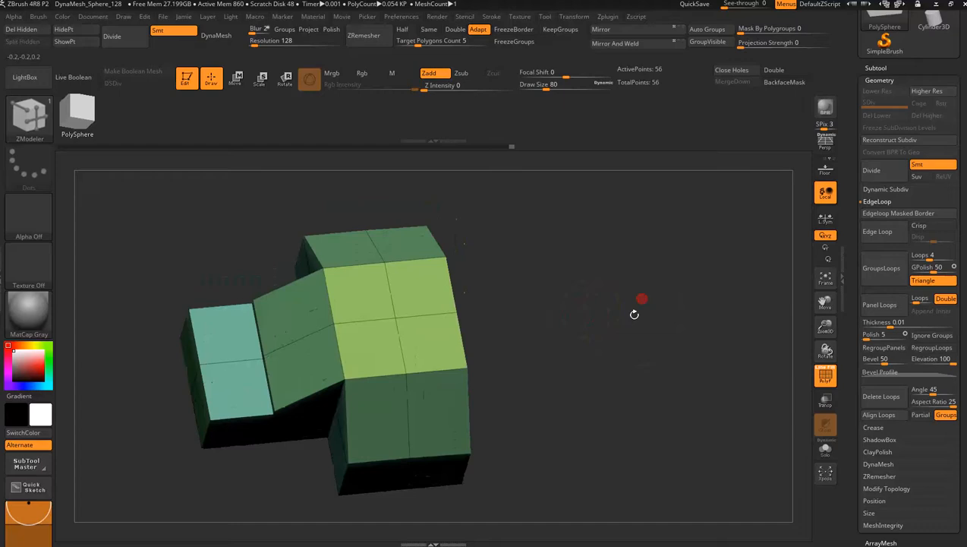
{"action": "left_click_drag", "start_coordinate": [641, 300], "coordinate": [635, 316]}
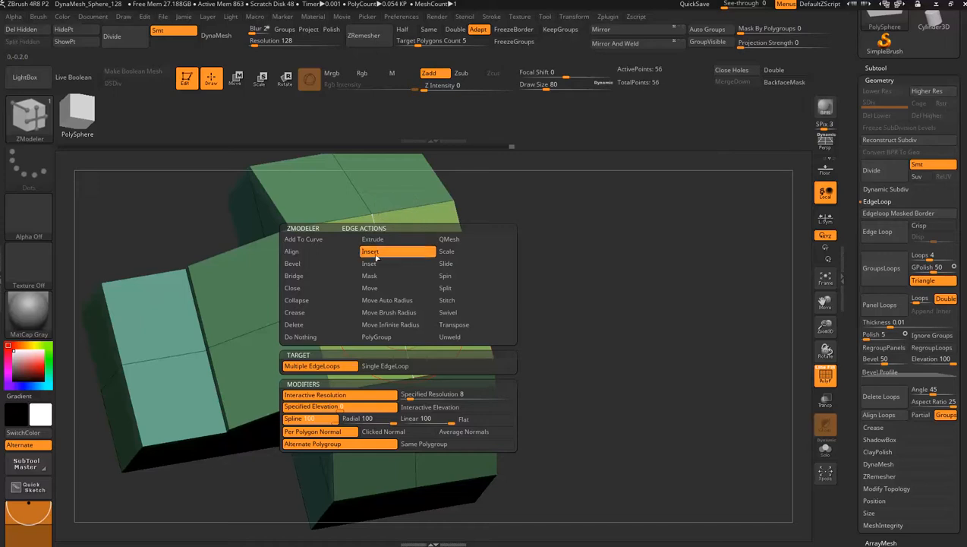
{"action": "left_click", "coordinate": [369, 250]}
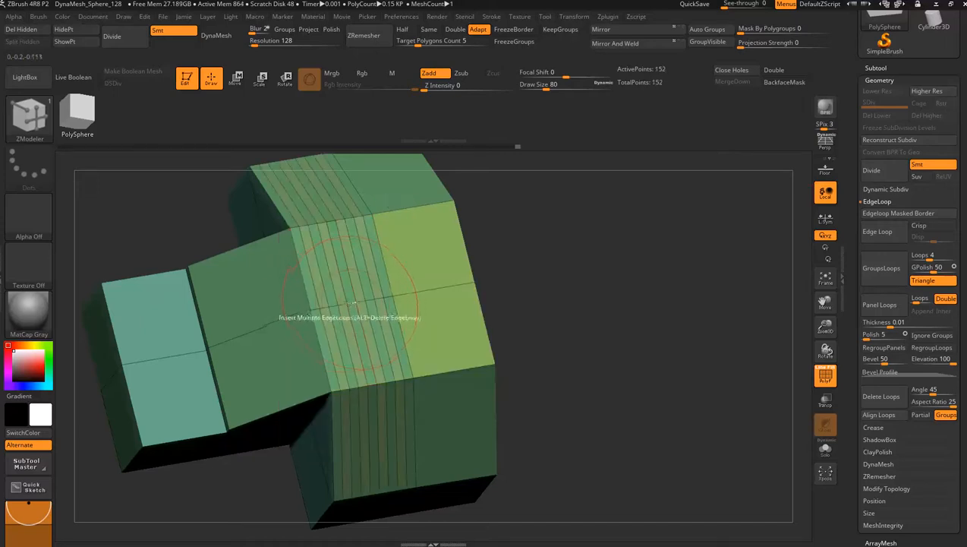
{"action": "mouse_move", "coordinate": [441, 292]}
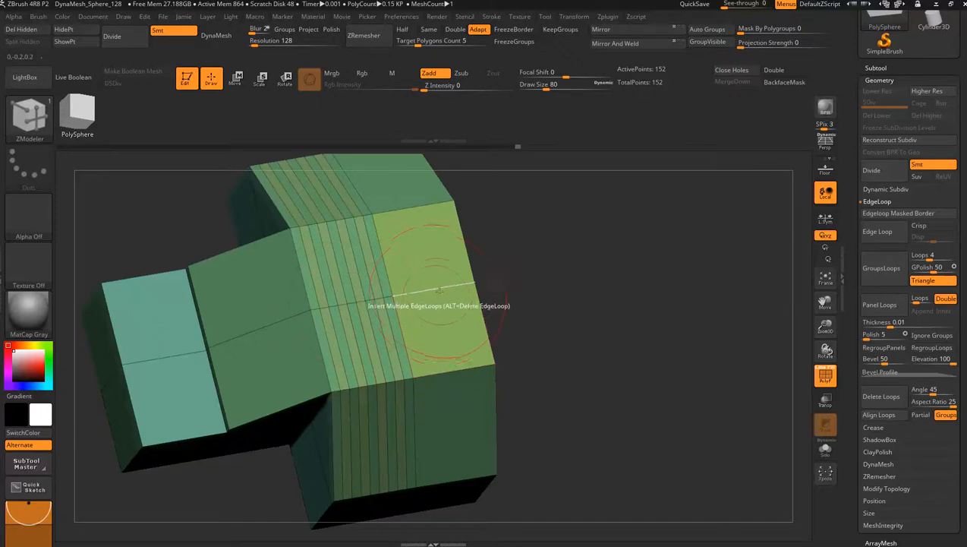
{"action": "left_click", "coordinate": [440, 293]}
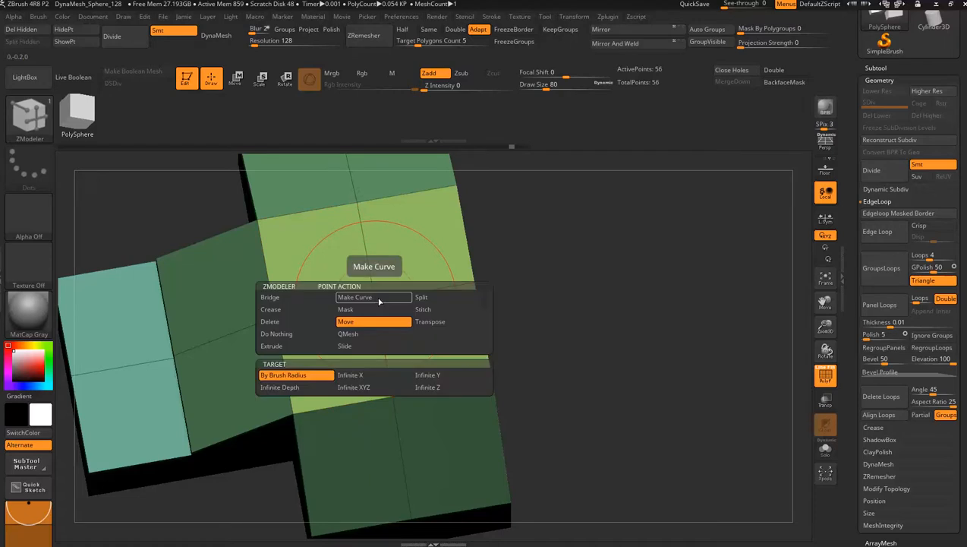
Pick the point action that creates the octagonal face inside the green polygon
{"action": "left_click", "coordinate": [421, 297]}
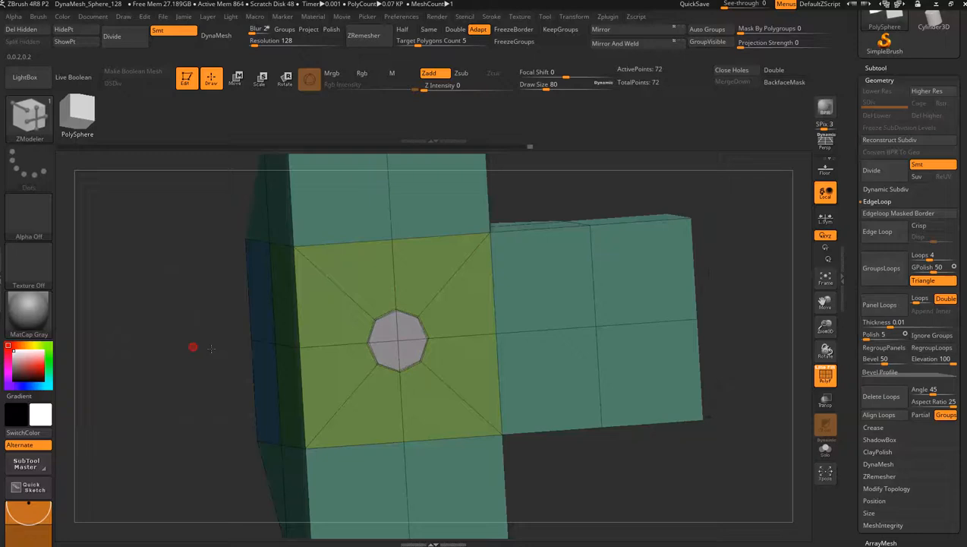
Push the octagon face through the green block with QMesh to open a hole and check it
{"action": "left_click_drag", "start_coordinate": [193, 347], "coordinate": [592, 319]}
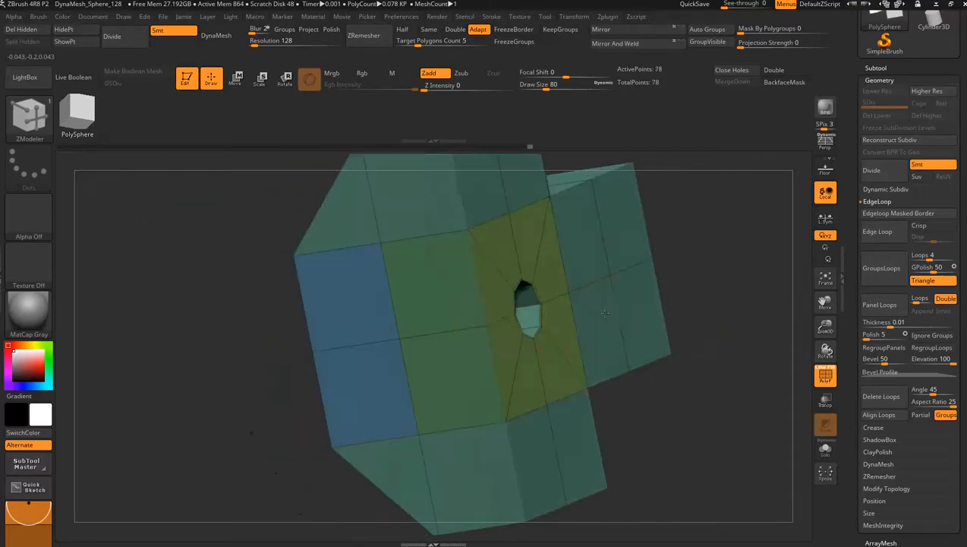
{"action": "left_click_drag", "start_coordinate": [605, 312], "coordinate": [641, 322]}
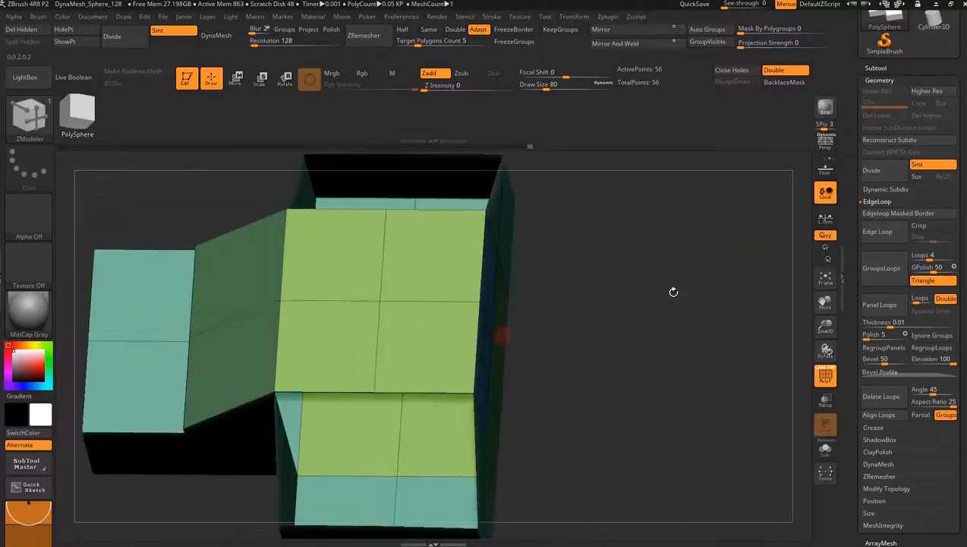
Select Insert with the Multiple EdgeLoops target in the Edge Actions menu
{"action": "left_click", "coordinate": [431, 393]}
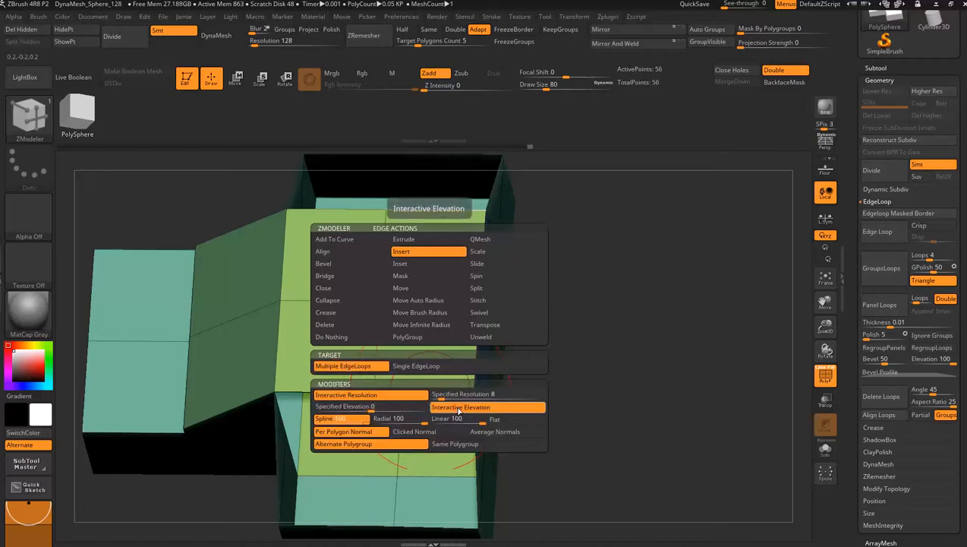
Confirm the multiple edge loop insertion with interactive elevation and view the mesh from another side
{"action": "left_click", "coordinate": [583, 315]}
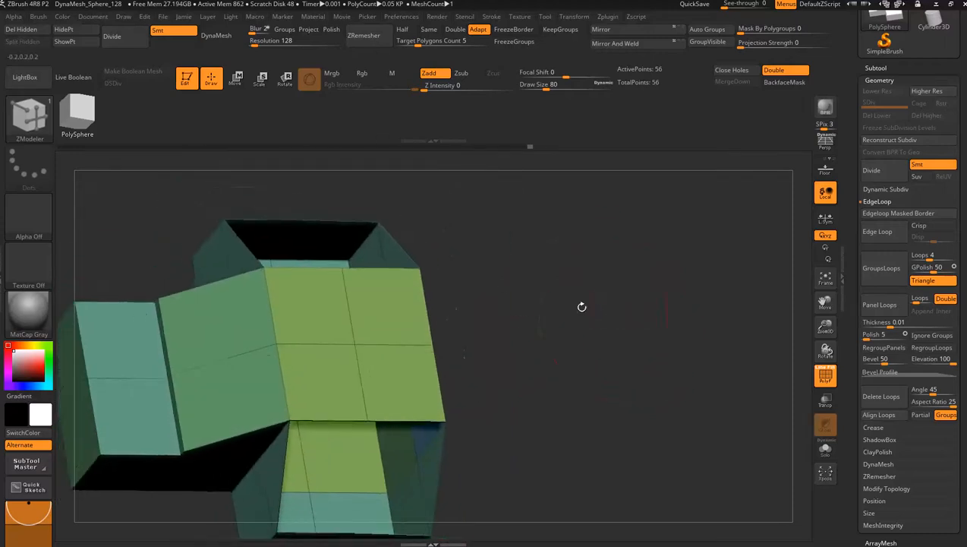
{"action": "left_click_drag", "start_coordinate": [583, 306], "coordinate": [553, 281]}
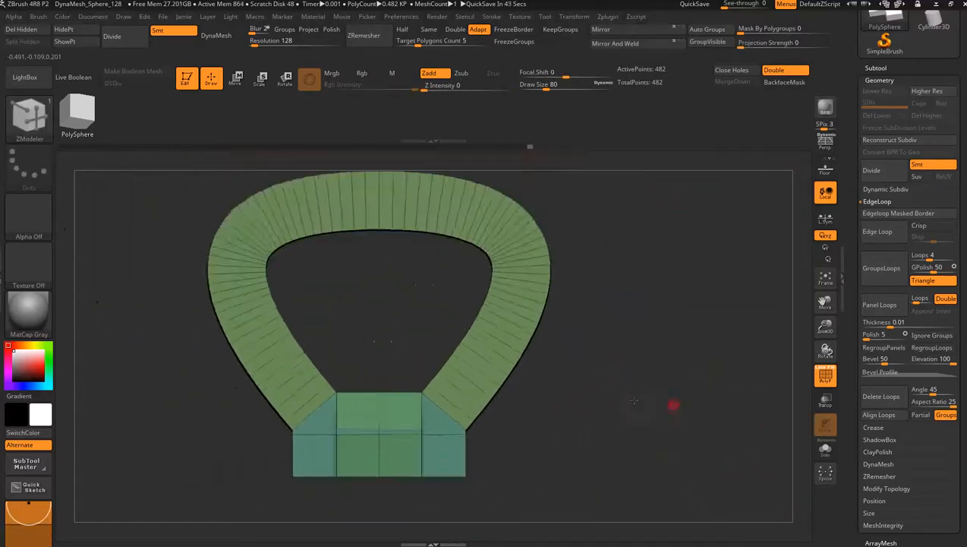
{"action": "left_click_drag", "start_coordinate": [673, 405], "coordinate": [605, 356]}
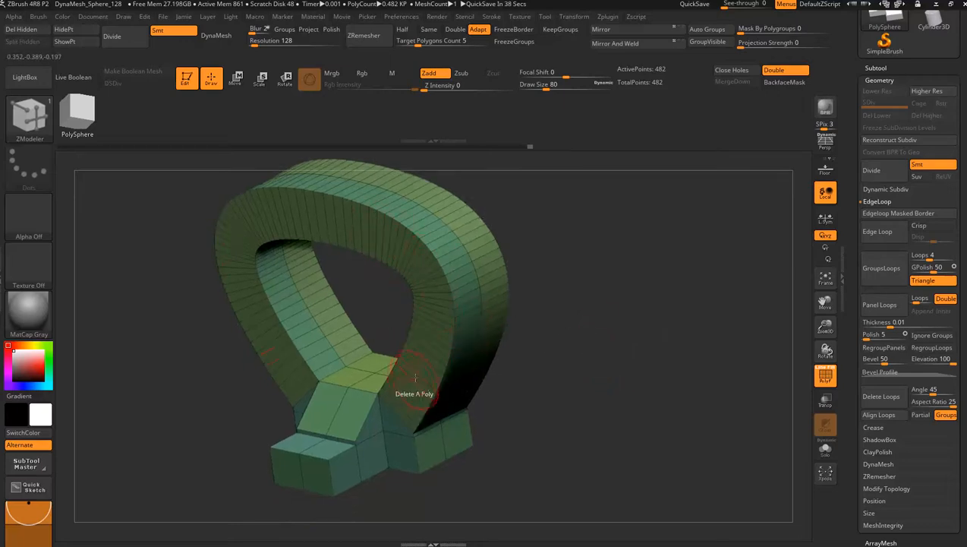
{"action": "left_click_drag", "start_coordinate": [415, 378], "coordinate": [615, 340]}
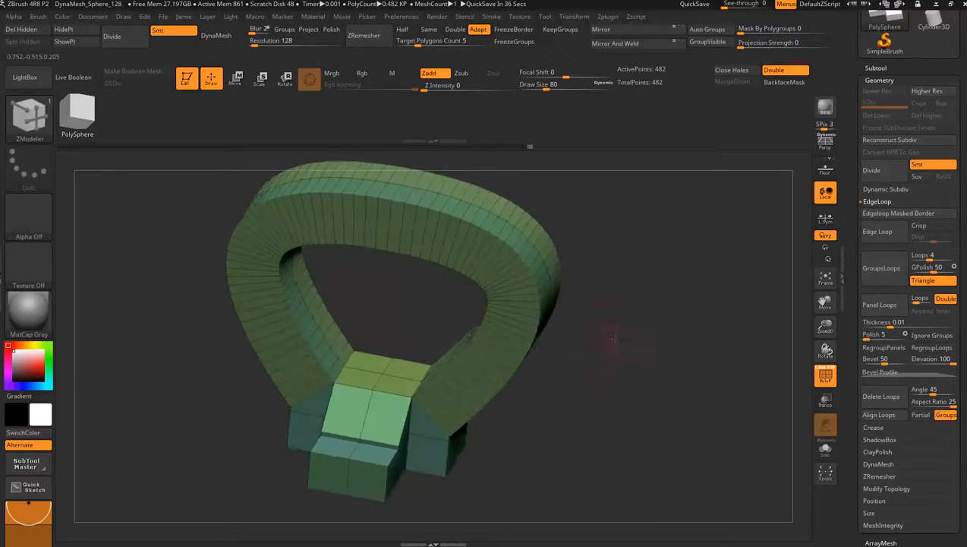
{"action": "left_click_drag", "start_coordinate": [614, 340], "coordinate": [638, 345]}
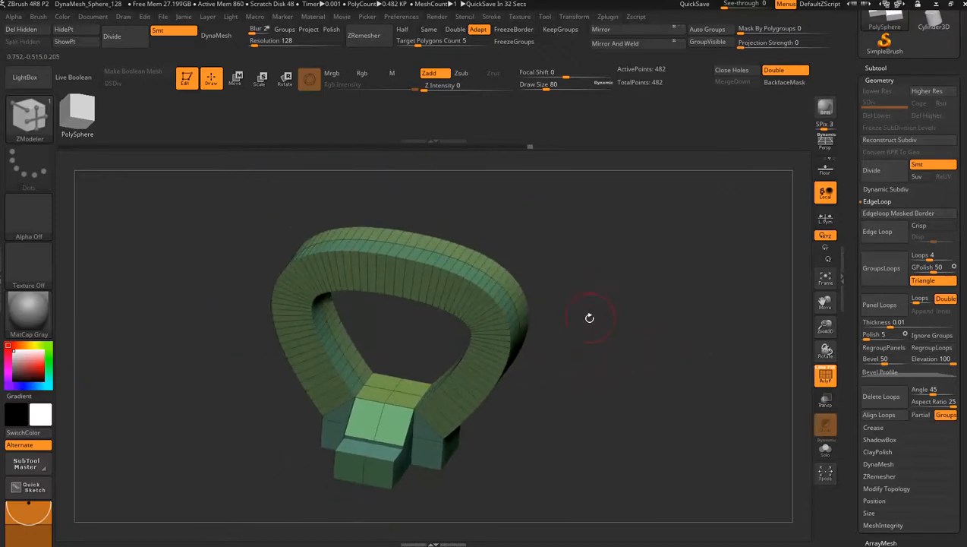
{"action": "left_click_drag", "start_coordinate": [589, 317], "coordinate": [631, 345]}
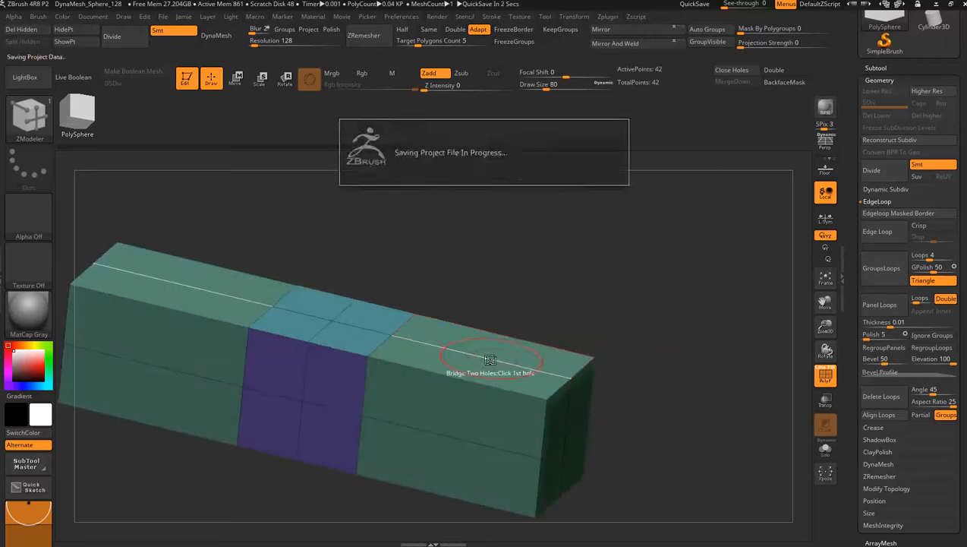
Bring up ZModeler Polygon Actions on the long segmented box bar
{"action": "right_click", "coordinate": [491, 360]}
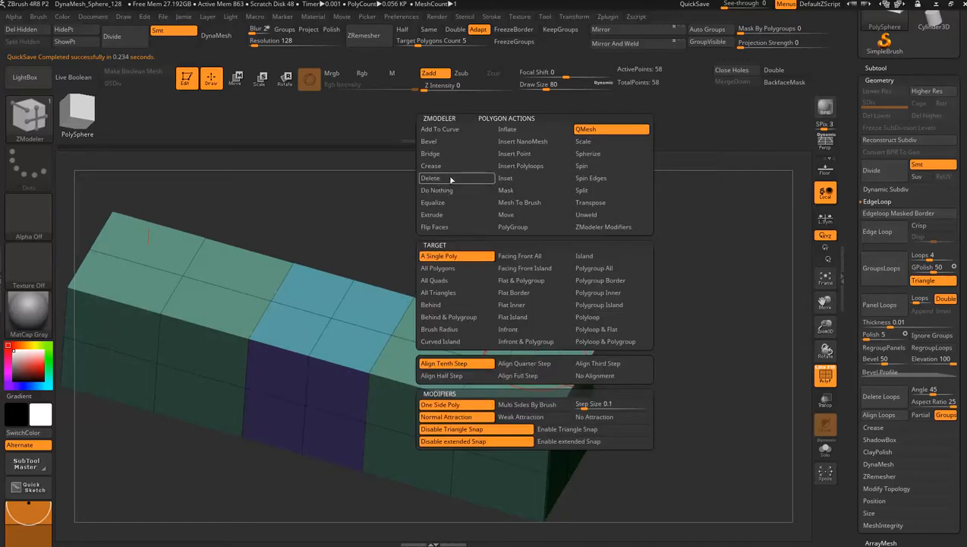
Delete the bar's end faces, then switch the edge action to Bridge with Single EdgeLoop target
{"action": "left_click", "coordinate": [431, 177]}
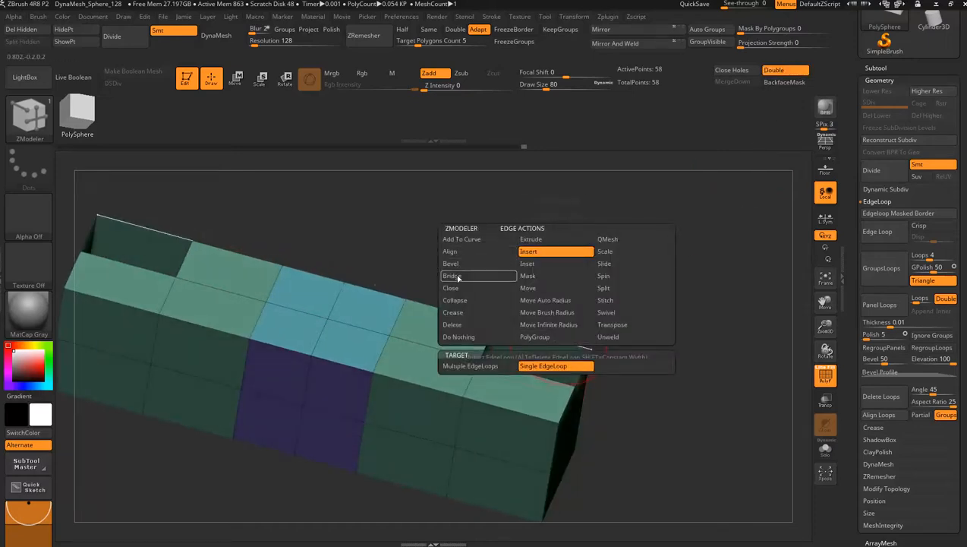
{"action": "left_click", "coordinate": [452, 276]}
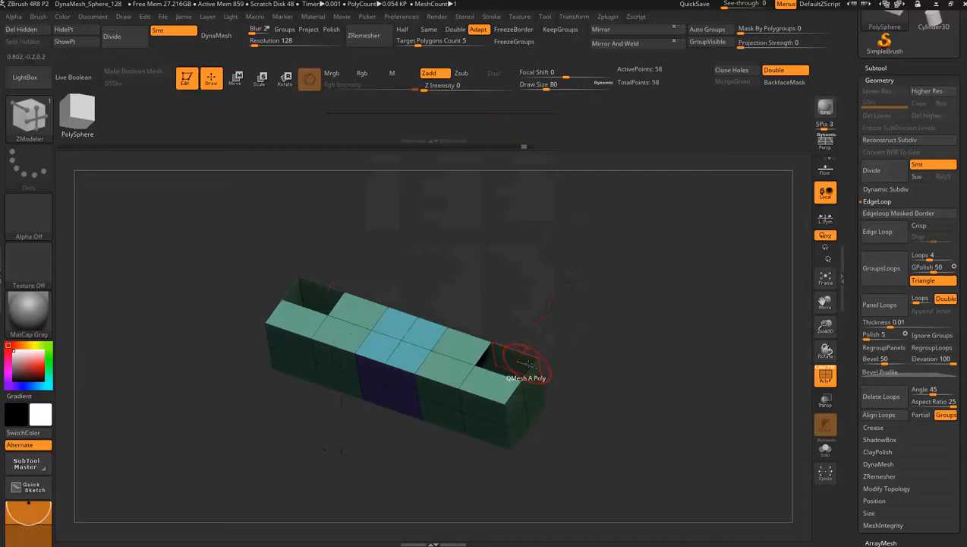
{"action": "left_click_drag", "start_coordinate": [523, 364], "coordinate": [531, 357]}
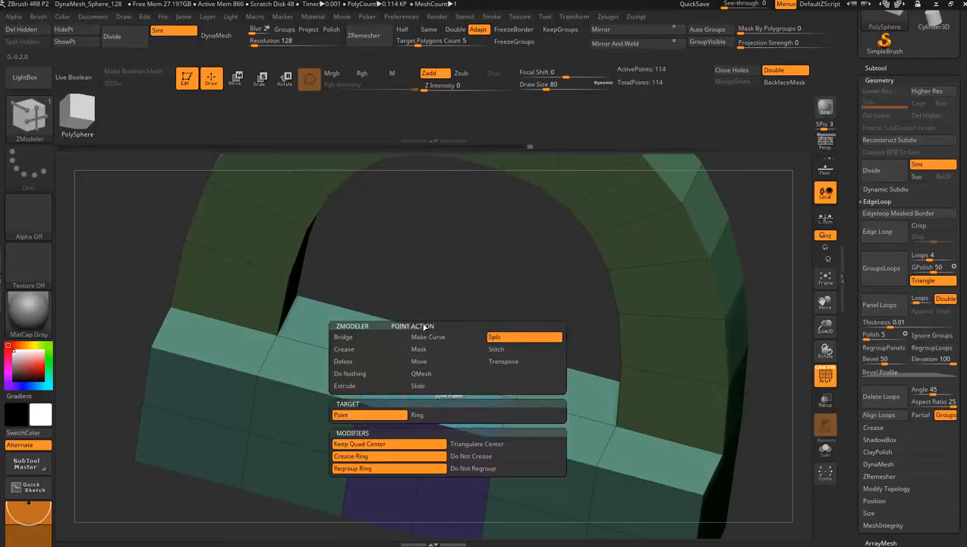
Set the point action to Move, by brush radius, on the arched bar
{"action": "left_click", "coordinate": [421, 373]}
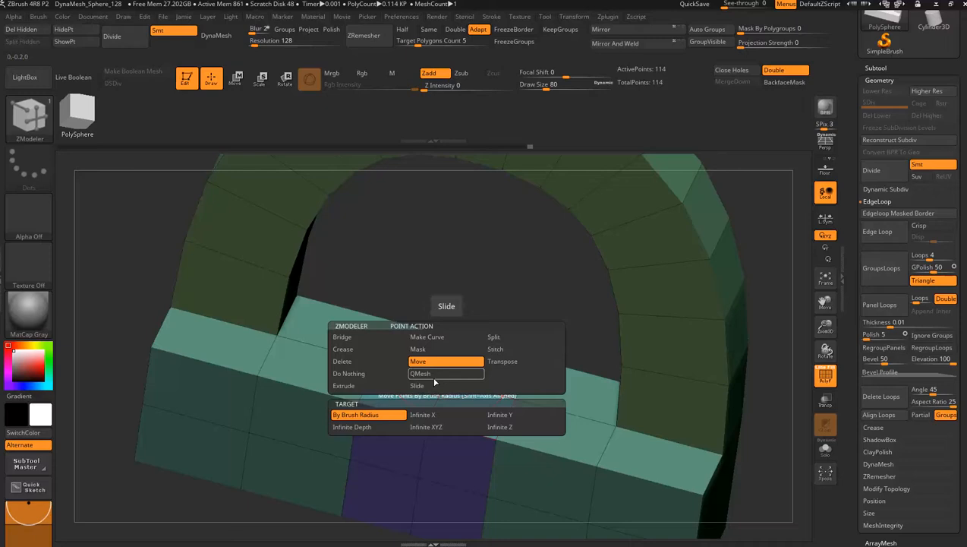
{"action": "left_click", "coordinate": [418, 361]}
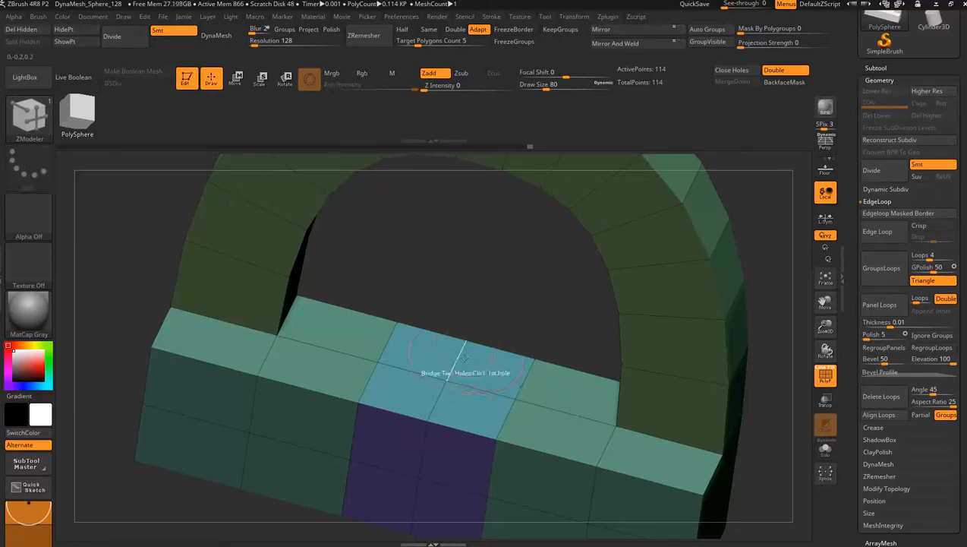
Mask the polyloop strip of faces along the base top beneath the arch
{"action": "left_click", "coordinate": [465, 356]}
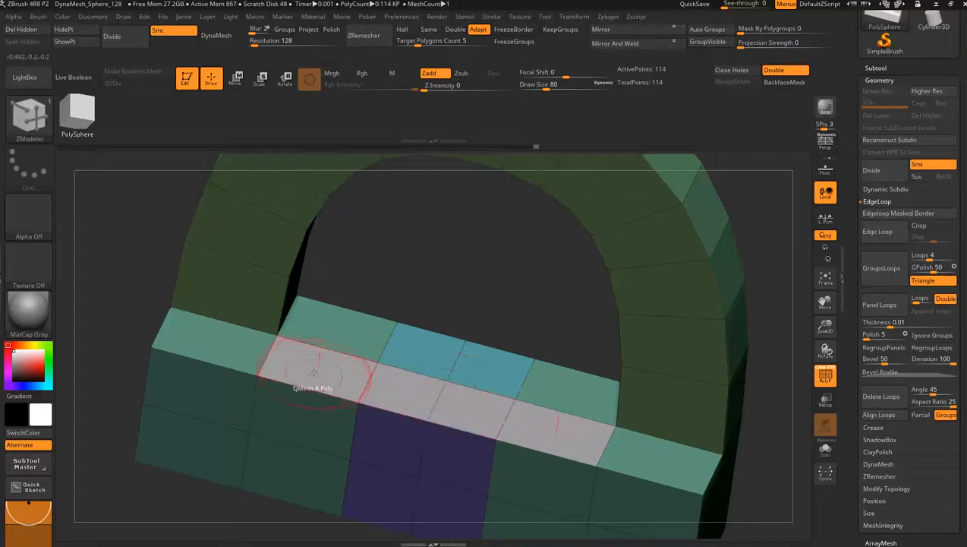
{"action": "right_click", "coordinate": [312, 372]}
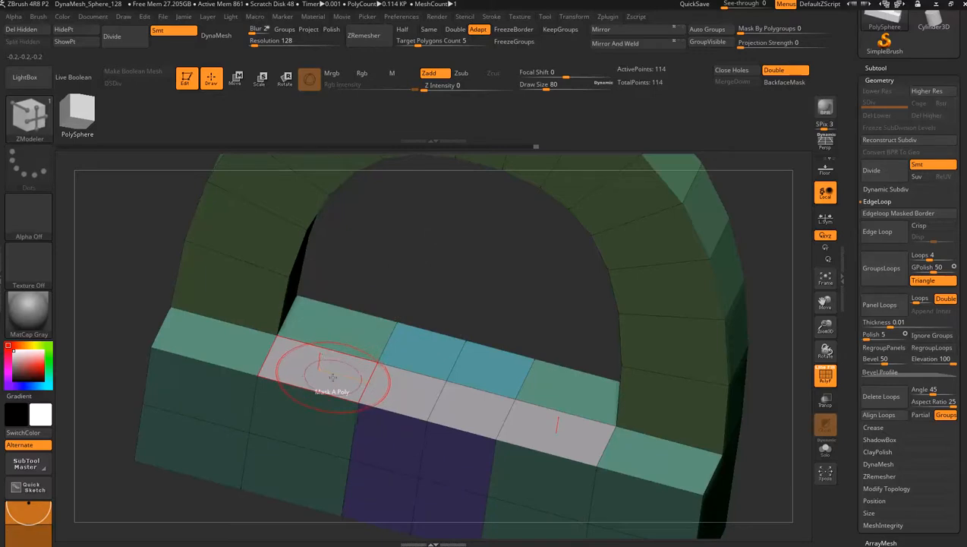
{"action": "left_click", "coordinate": [333, 378]}
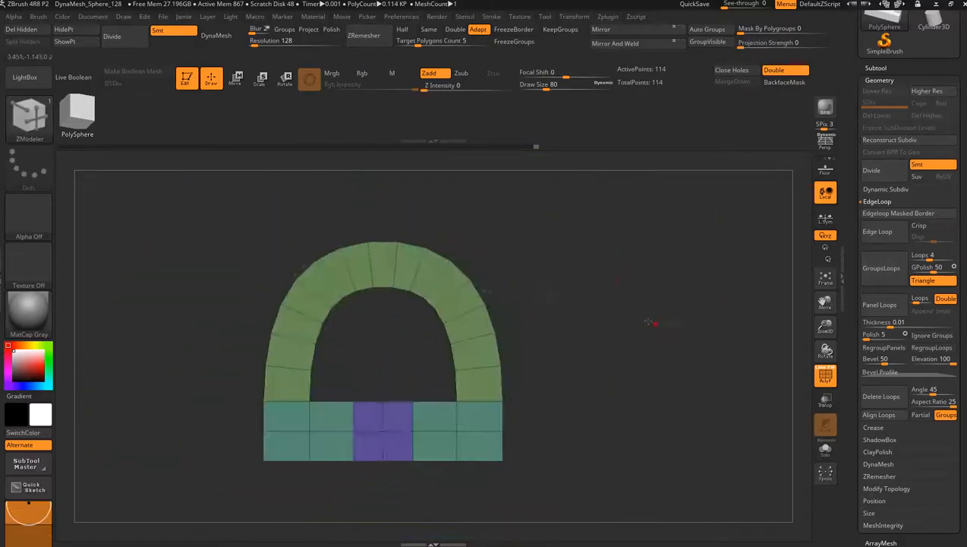
{"action": "left_click_drag", "start_coordinate": [653, 323], "coordinate": [618, 358]}
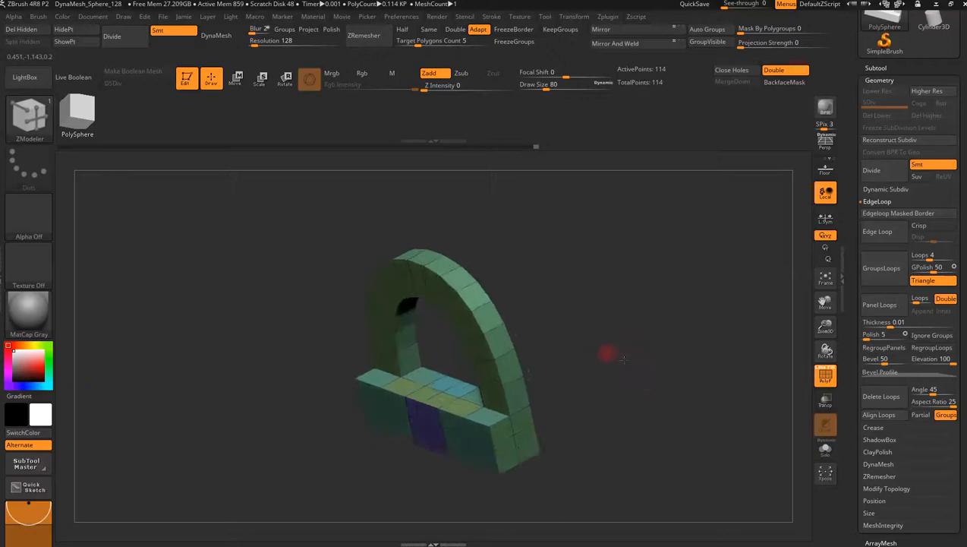